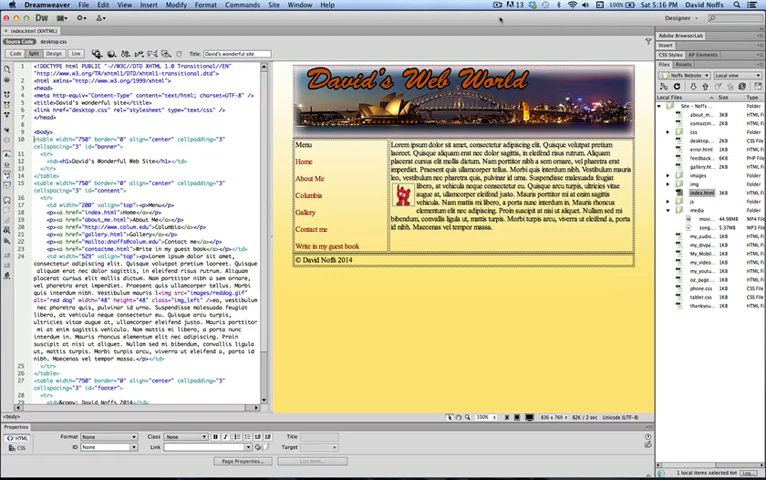
Step: Bring up the browser preview choices for the David's Web World page
{"action": "left_click", "coordinate": [122, 124]}
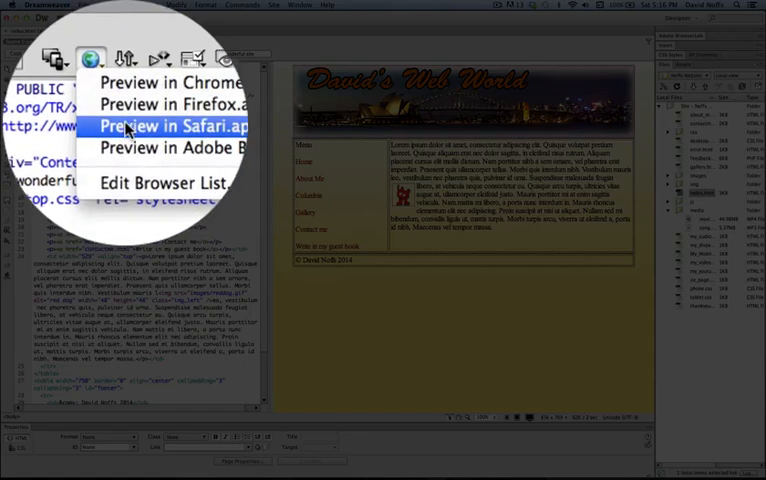
Step: Preview David's Web World in Safari, then go to the Safari menu to quit
{"action": "left_click", "coordinate": [160, 125]}
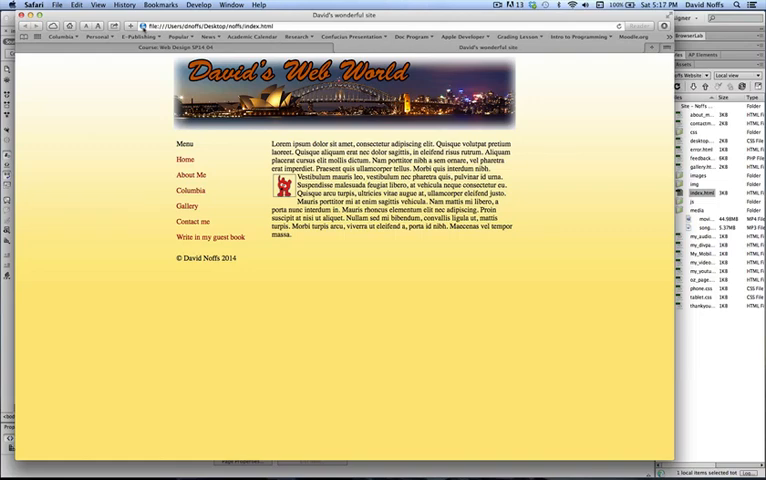
{"action": "left_click", "coordinate": [33, 4]}
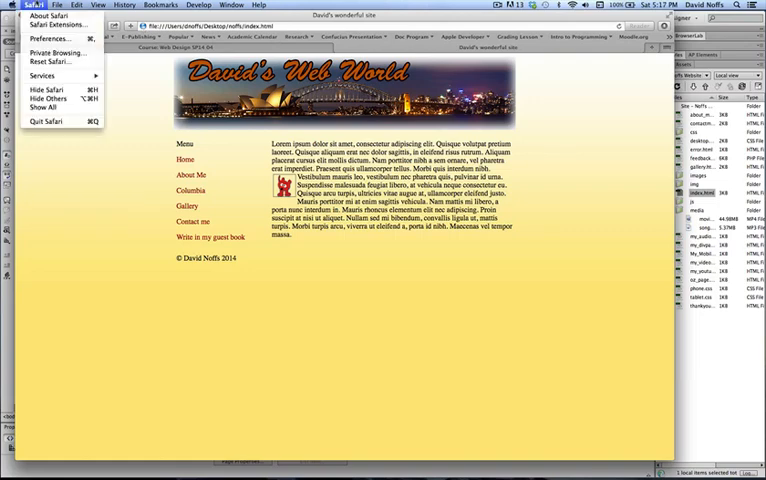
{"action": "mouse_move", "coordinate": [48, 90]}
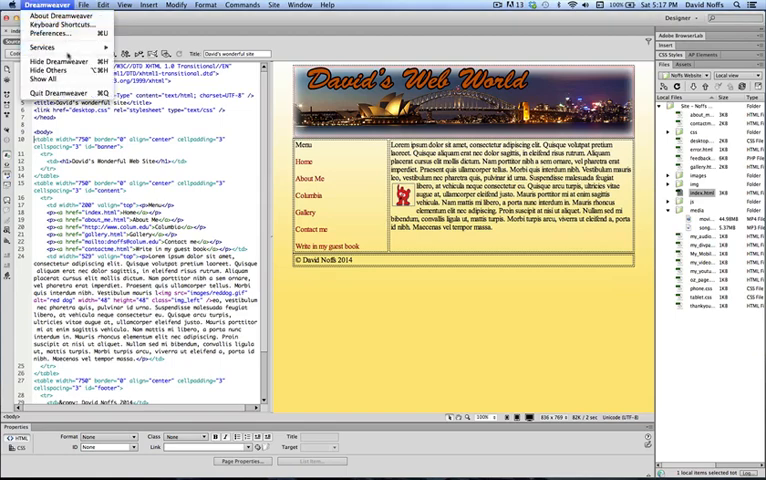
Step: Hide Dreamweaver to reveal Bluehound.gif on the Finder desktop
{"action": "left_click", "coordinate": [51, 61]}
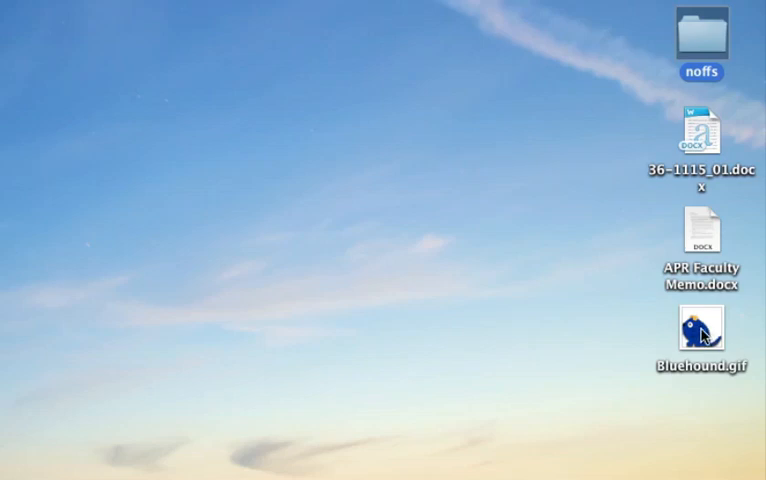
{"action": "mouse_move", "coordinate": [703, 338]}
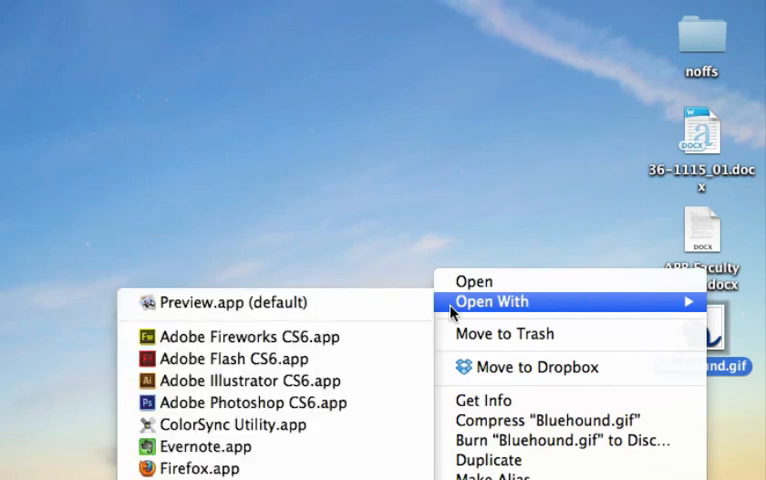
Step: Open Bluehound.gif in Photoshop CS6 and resize it to 16 × 16 pixels
{"action": "left_click", "coordinate": [253, 402]}
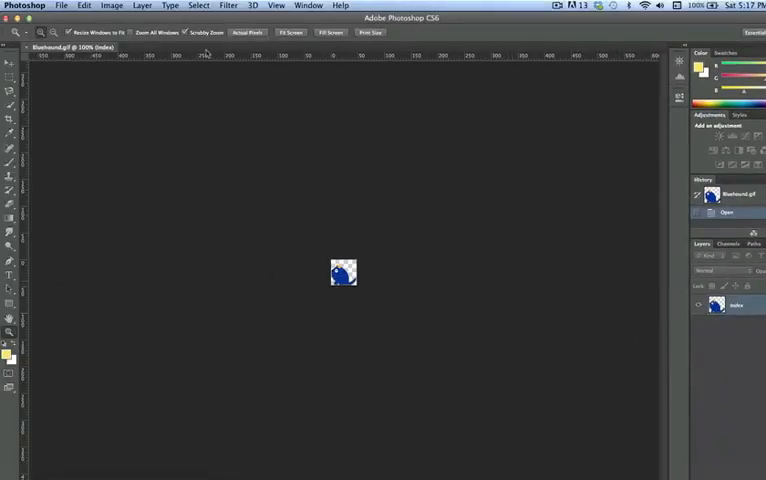
{"action": "left_click", "coordinate": [111, 5]}
{"action": "type", "text": "16"}
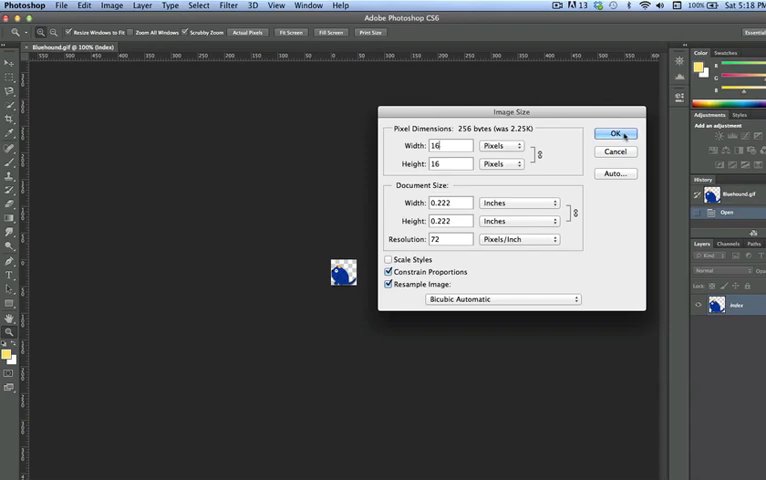
{"action": "left_click", "coordinate": [616, 133]}
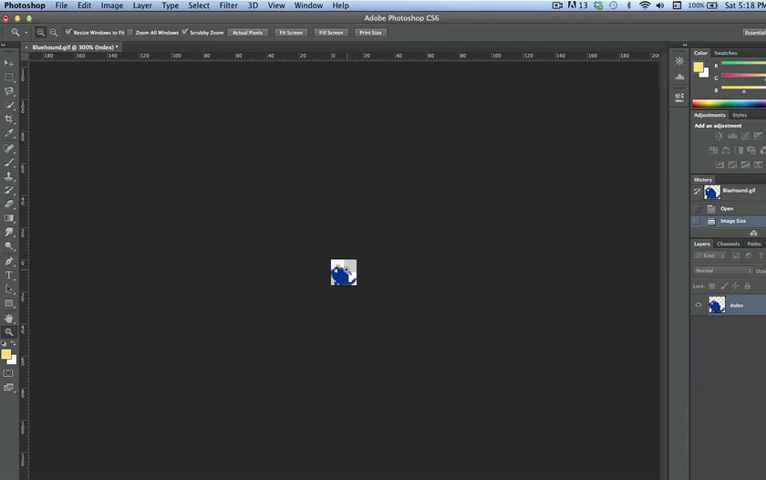
{"action": "mouse_move", "coordinate": [345, 271]}
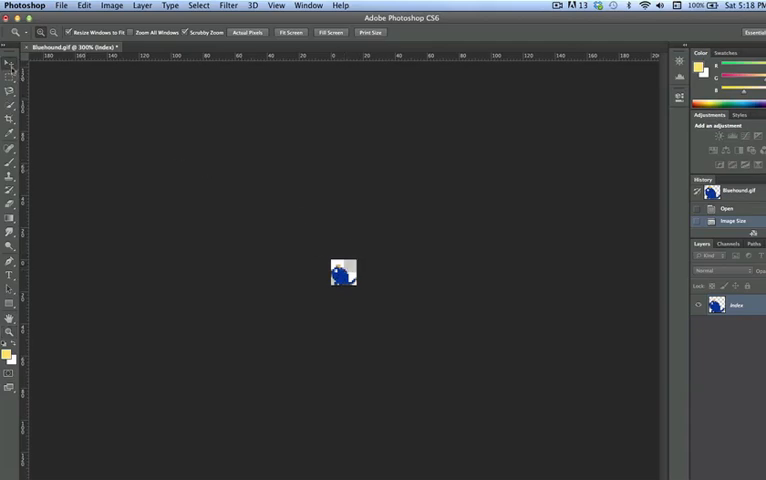
Step: Save the hound image as favicon.bmp, an 8-bit Windows BMP
{"action": "left_click", "coordinate": [61, 5]}
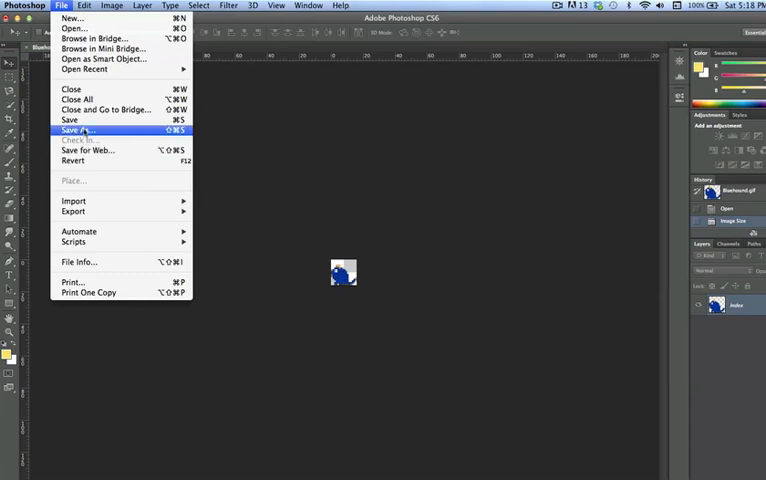
{"action": "left_click", "coordinate": [78, 130]}
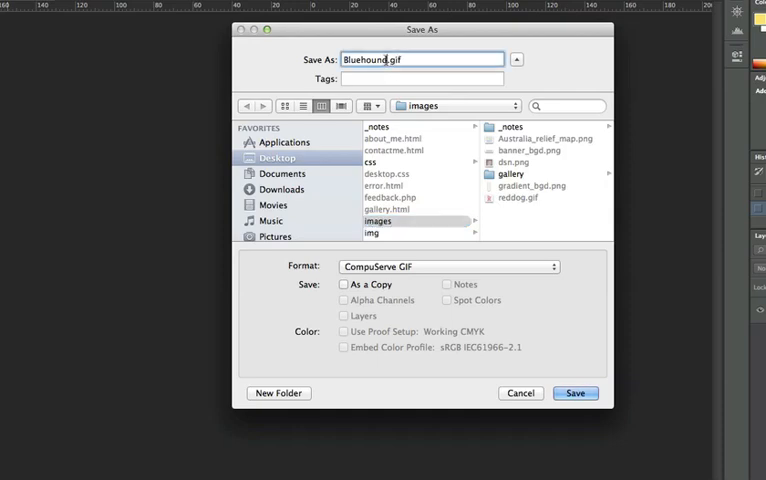
{"action": "type", "text": "fav.gif"}
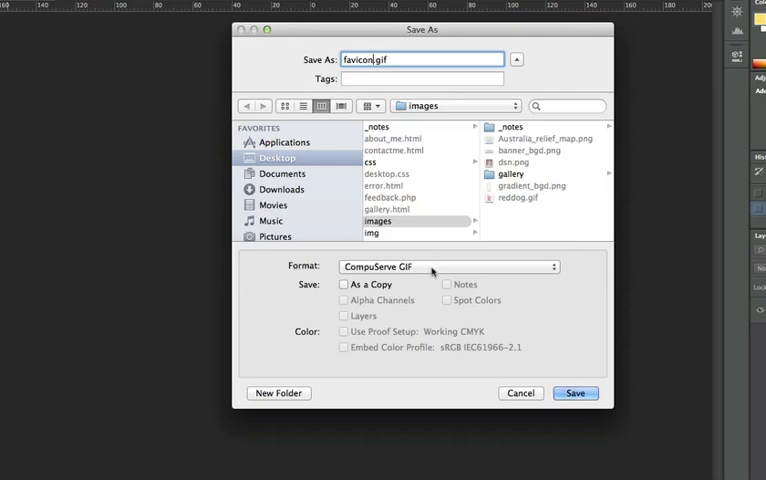
{"action": "left_click", "coordinate": [447, 266]}
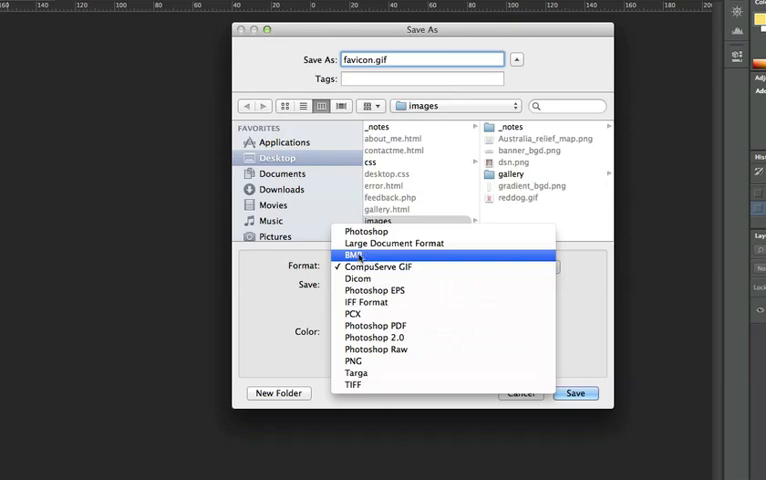
{"action": "left_click", "coordinate": [355, 255]}
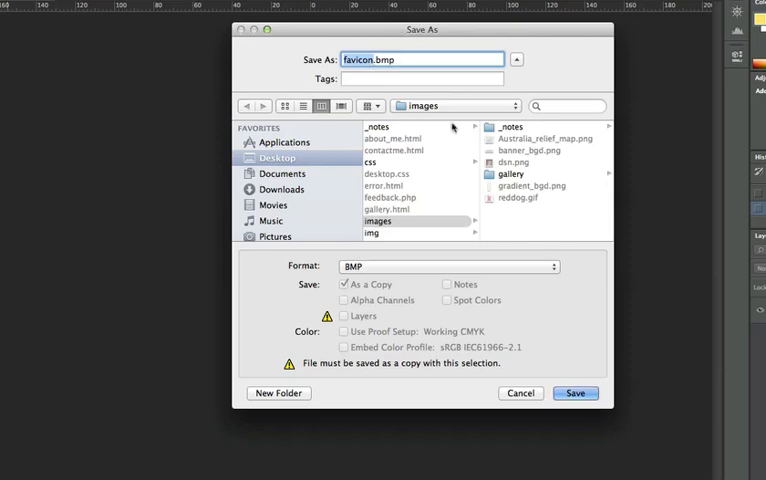
{"action": "mouse_move", "coordinate": [547, 288]}
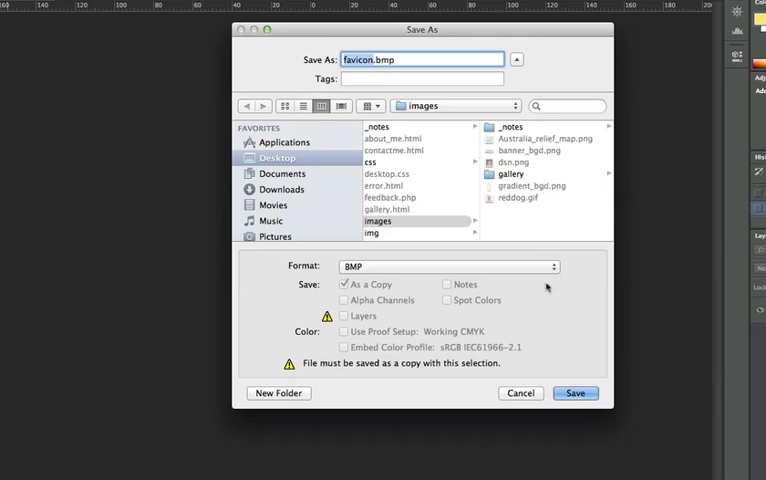
{"action": "left_click", "coordinate": [576, 393]}
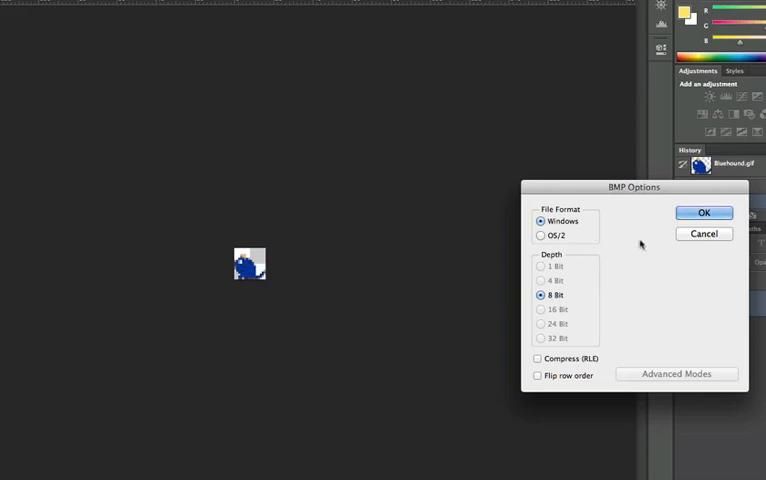
{"action": "left_click", "coordinate": [704, 212]}
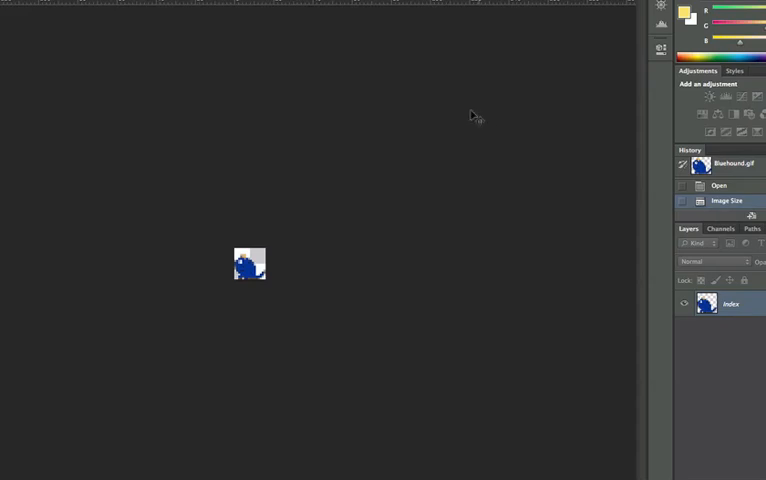
{"action": "mouse_move", "coordinate": [251, 27]}
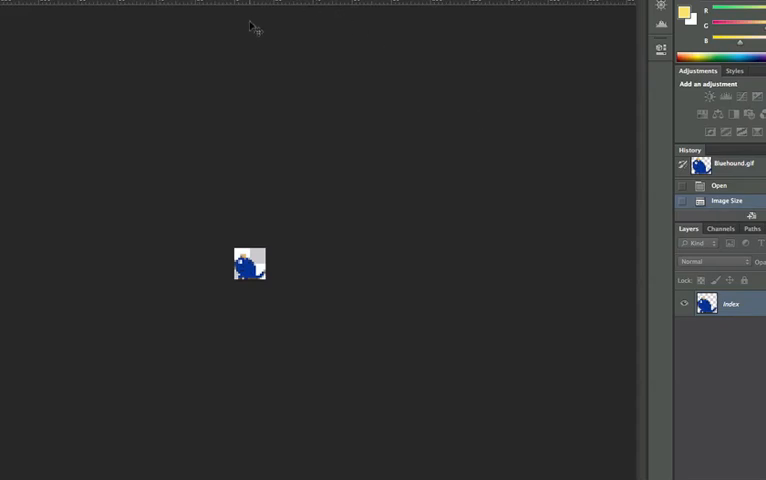
Step: Rename favicon.bmp to favicon.ico in the images folder, accepting the .ico extension
{"action": "left_click", "coordinate": [25, 5]}
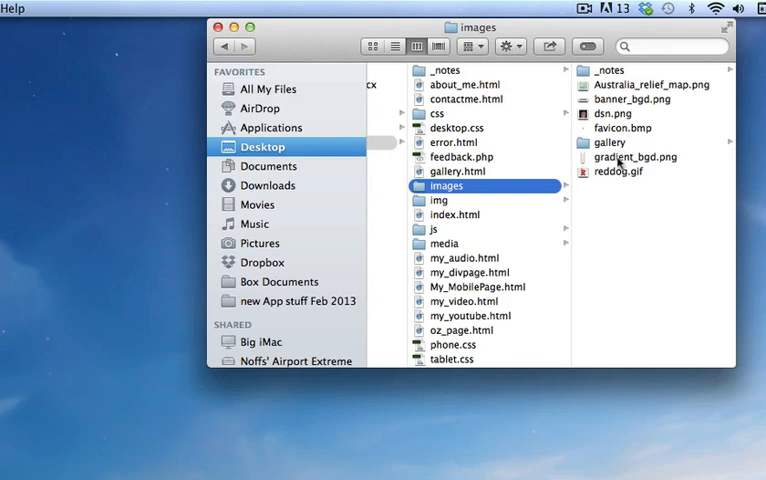
{"action": "mouse_move", "coordinate": [640, 130]}
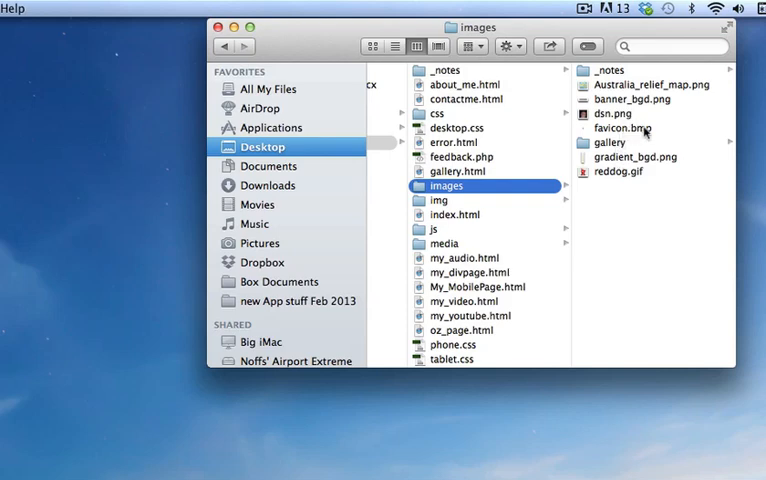
{"action": "left_click", "coordinate": [619, 127]}
{"action": "type", "text": "ico"}
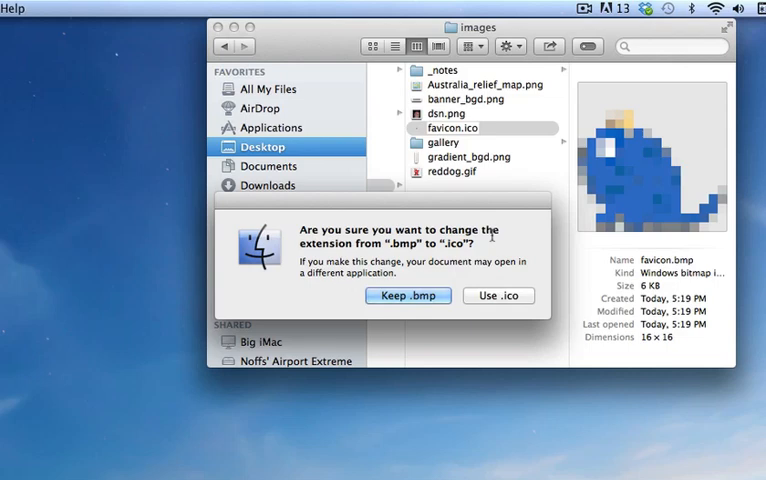
{"action": "mouse_move", "coordinate": [492, 241]}
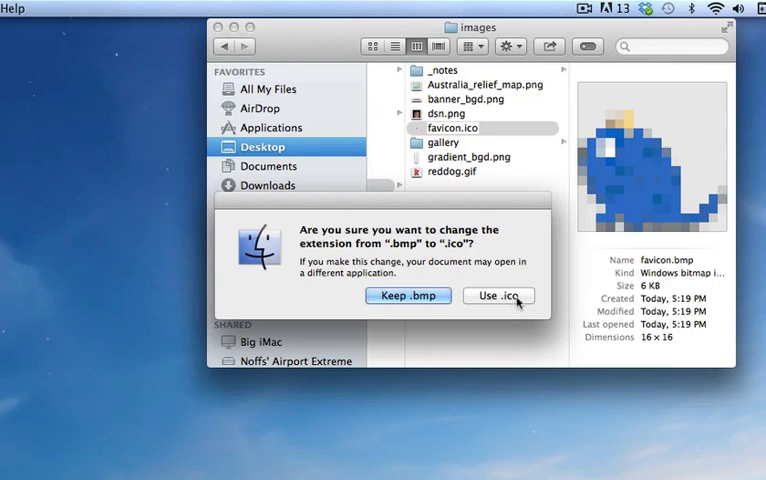
{"action": "left_click", "coordinate": [499, 295]}
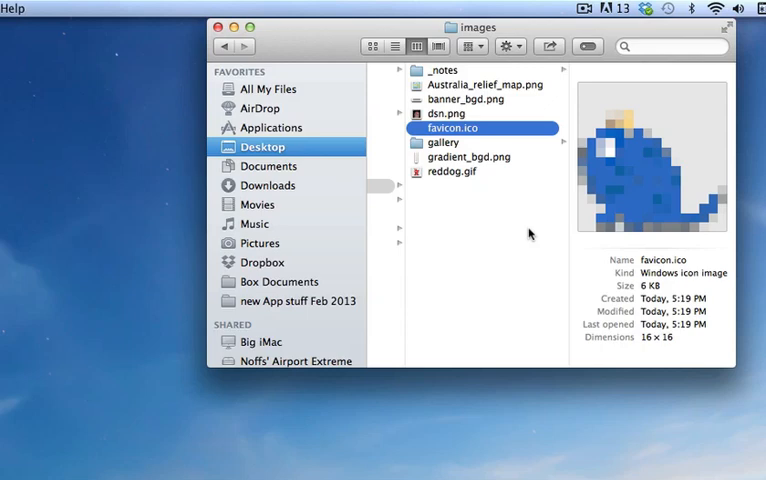
Step: Open Moodle's 'How to add a favicon' page and select its shortcut icon link tag
{"action": "left_click", "coordinate": [224, 27]}
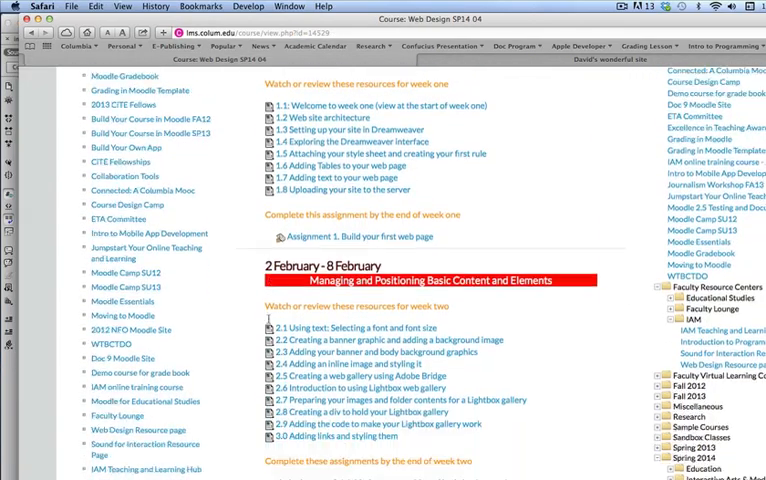
{"action": "scroll", "scroll_direction": "down", "scroll_amount": 3}
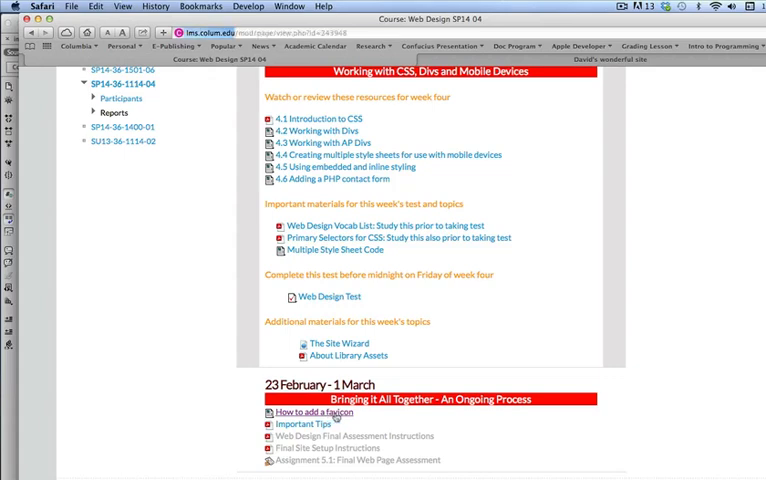
{"action": "left_click", "coordinate": [312, 412]}
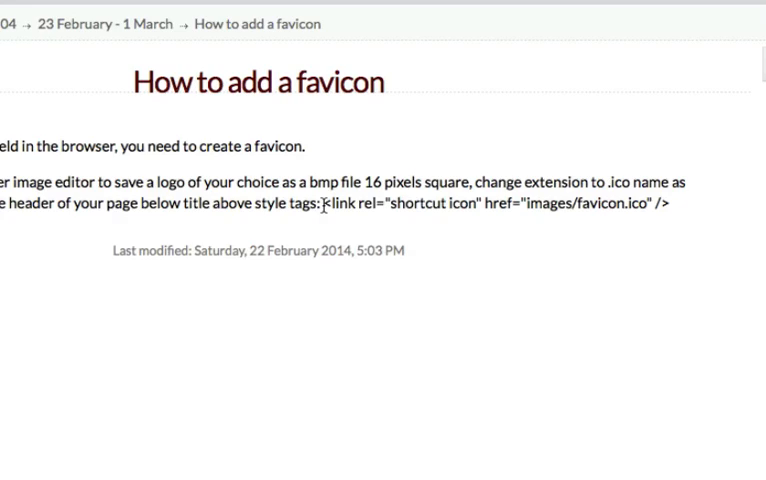
{"action": "left_click_drag", "start_coordinate": [326, 206], "coordinate": [632, 206]}
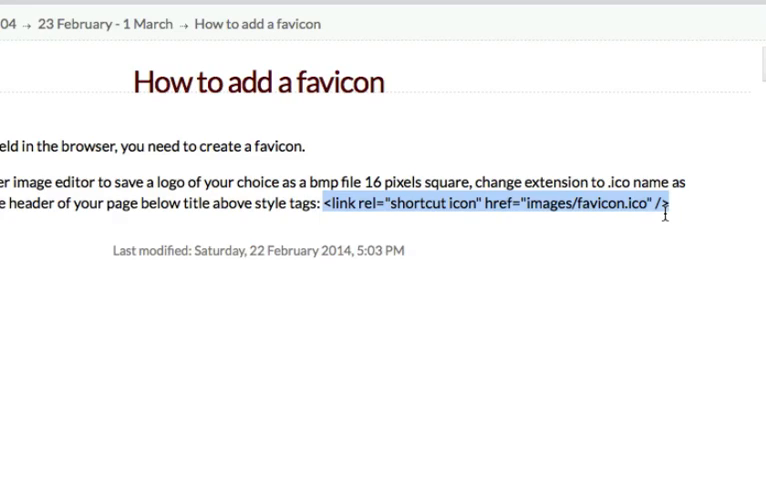
{"action": "mouse_move", "coordinate": [538, 210]}
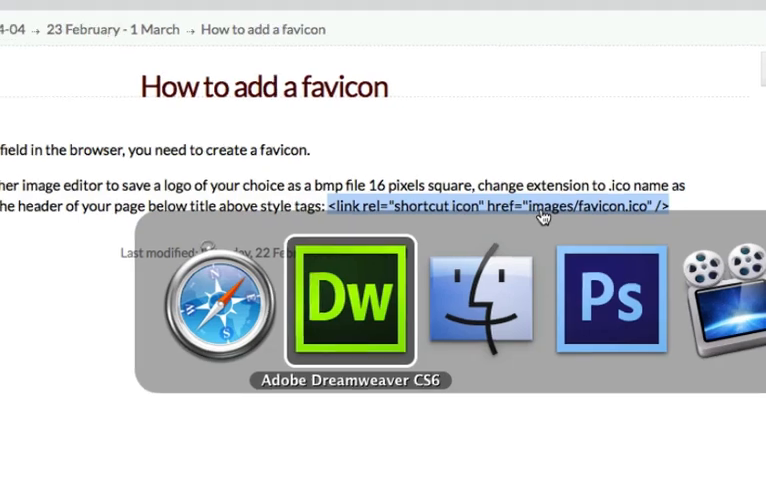
Step: Add <link rel="shortcut icon" href="images/favicon.ico" /> to index.html's head and preview it
{"action": "left_click", "coordinate": [351, 300]}
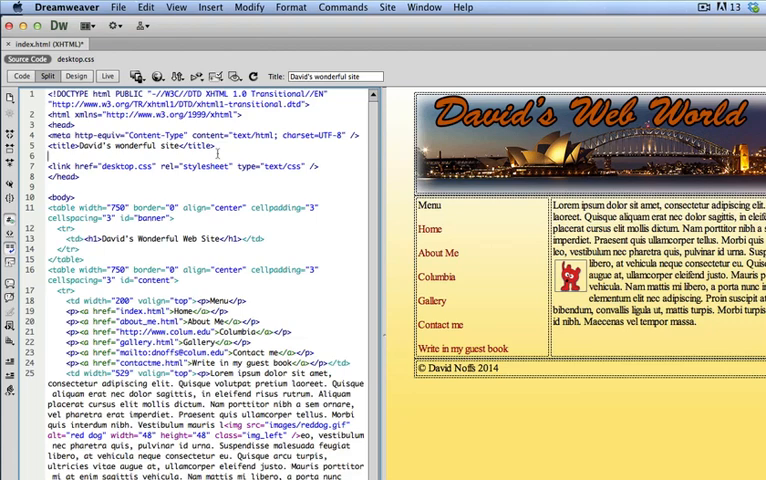
{"action": "type", "text": "<link rel=\"shortcut icon\" href=\"images/favicon.ico\" />"}
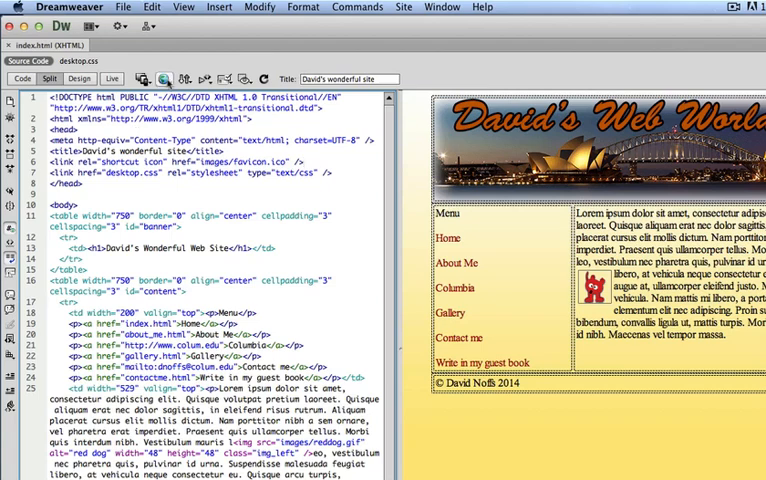
{"action": "left_click", "coordinate": [162, 78]}
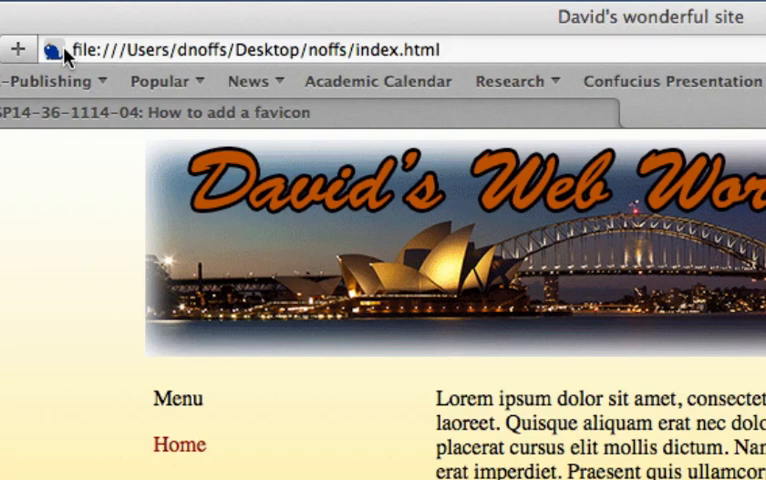
{"action": "mouse_move", "coordinate": [38, 260]}
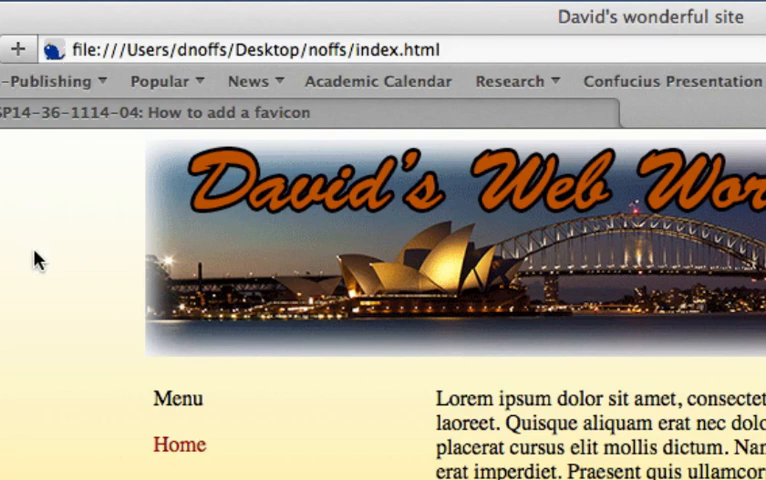